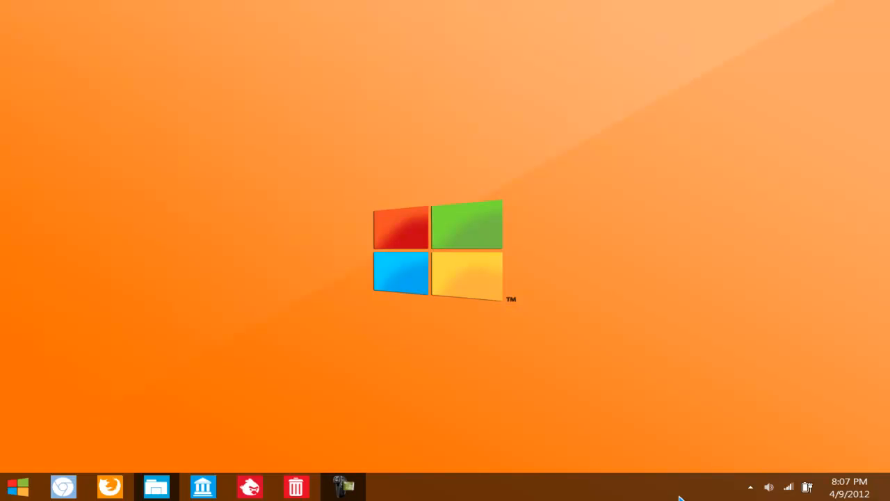
Step: Open the Metro Skinpack folder in Explorer and clear the selection of the four skin pack files
{"action": "left_click", "coordinate": [156, 486]}
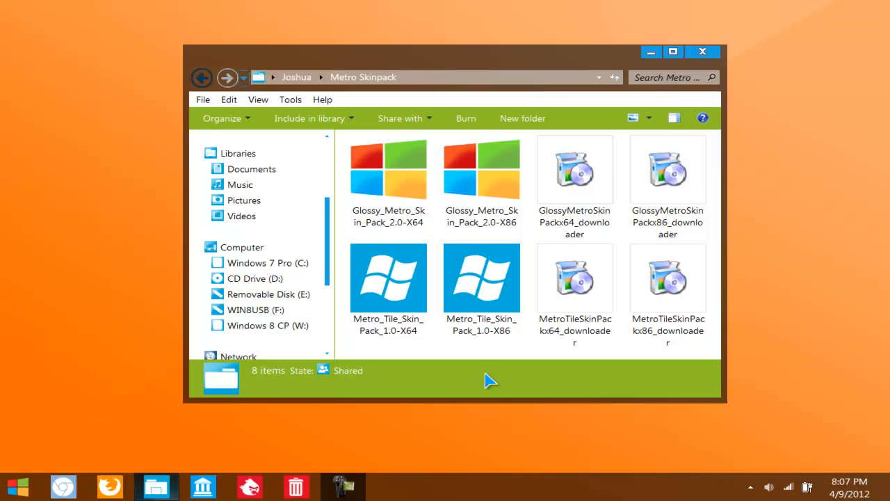
{"action": "mouse_move", "coordinate": [726, 403]}
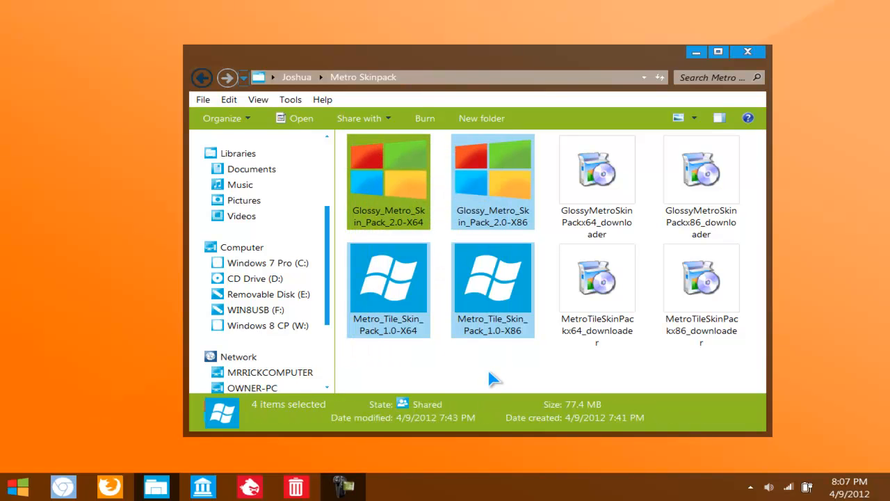
{"action": "left_click", "coordinate": [494, 376]}
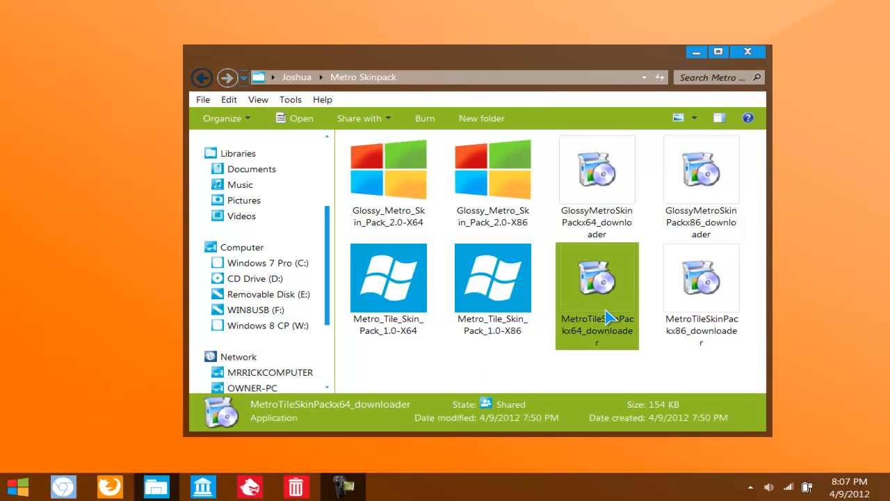
{"action": "mouse_move", "coordinate": [601, 303]}
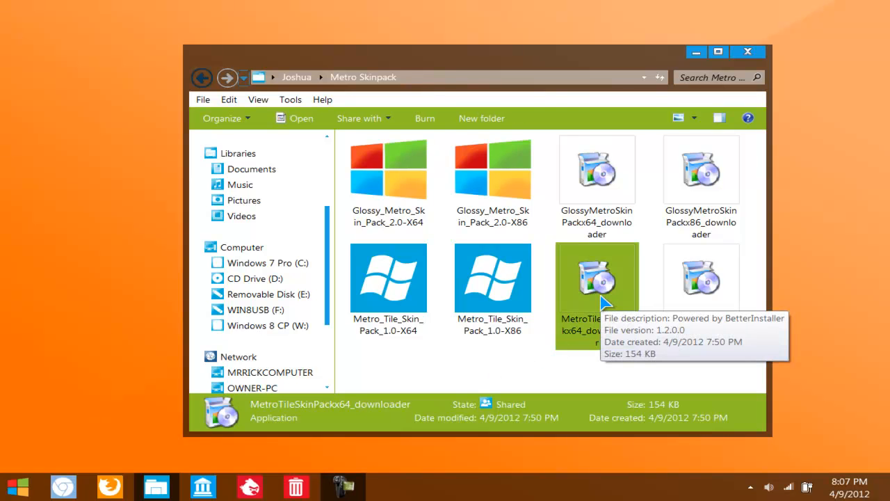
{"action": "mouse_move", "coordinate": [600, 287]}
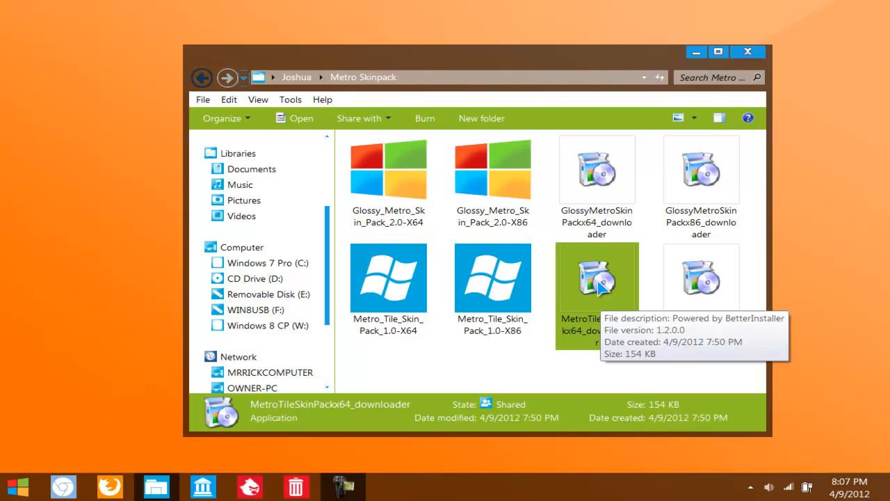
Step: Run MetroTileSkinPackx64_downloader with Custom Installation, Babylon search and homepage declined, and start the download
{"action": "double_click", "coordinate": [596, 278]}
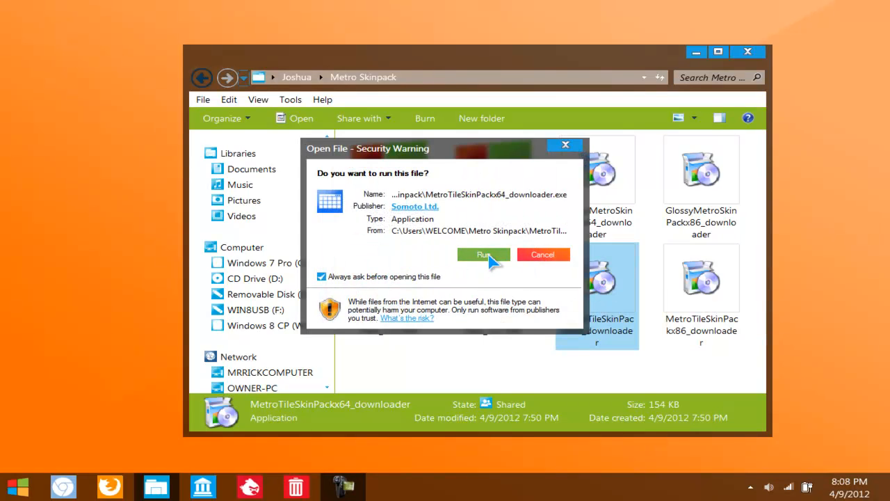
{"action": "left_click", "coordinate": [483, 254]}
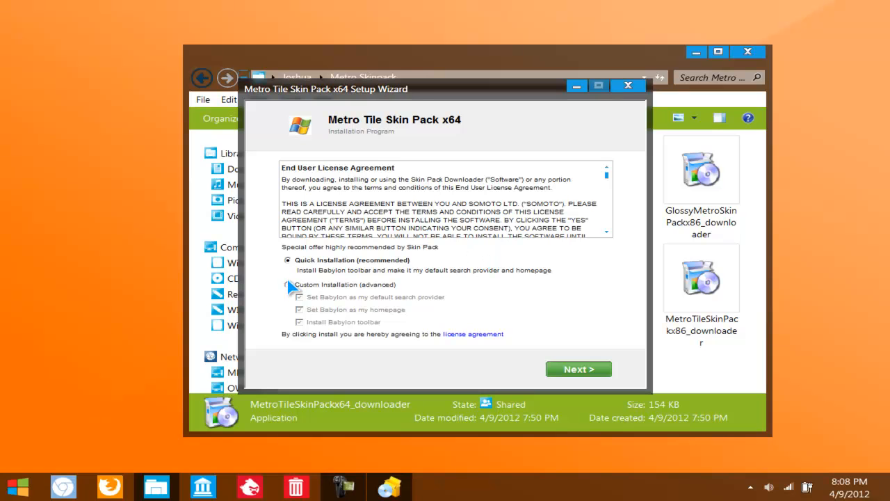
{"action": "left_click", "coordinate": [286, 284]}
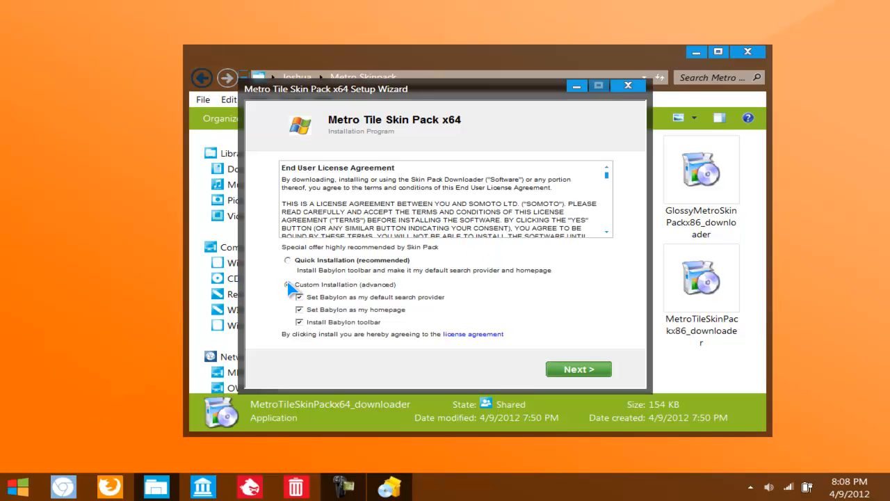
{"action": "left_click", "coordinate": [299, 298]}
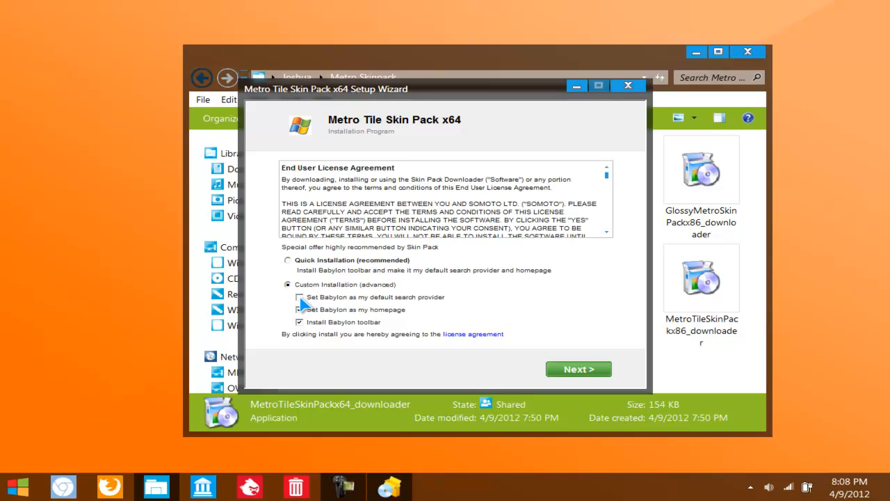
{"action": "left_click", "coordinate": [299, 321]}
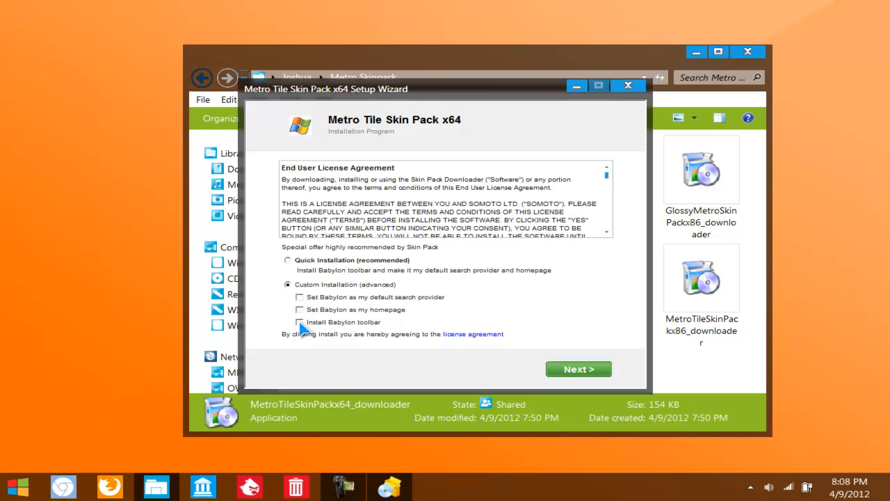
{"action": "left_click", "coordinate": [578, 368]}
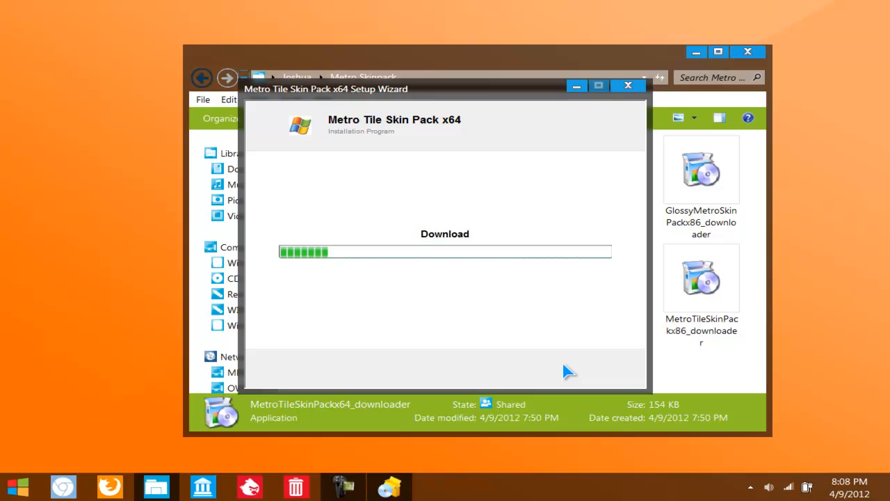
{"action": "mouse_move", "coordinate": [536, 214]}
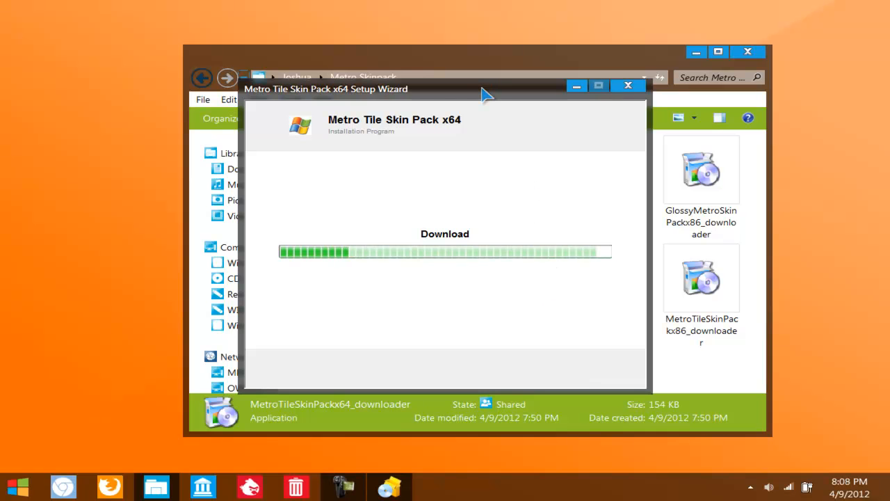
{"action": "mouse_move", "coordinate": [623, 83]}
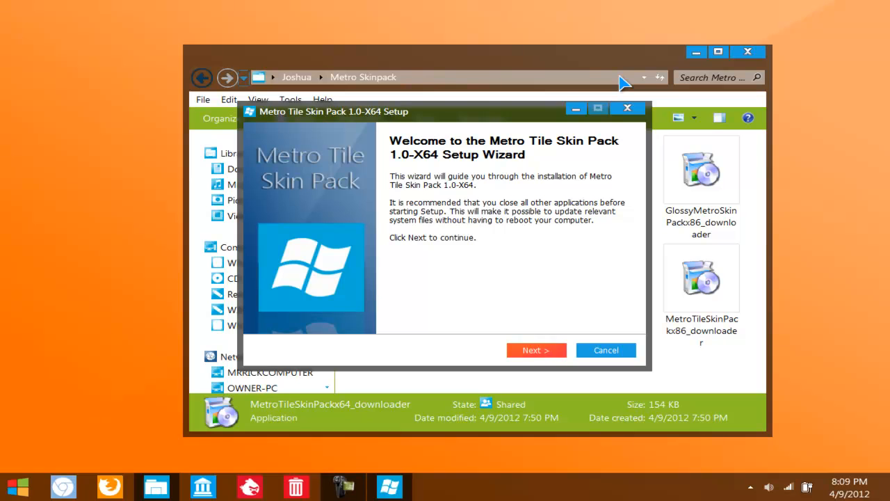
{"action": "mouse_move", "coordinate": [479, 250]}
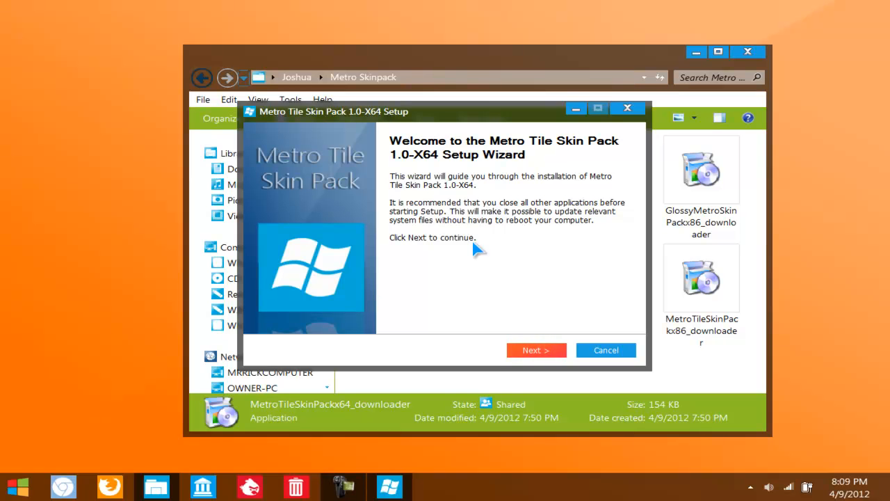
Step: Accept the license agreement and continue to component selection with all components checked
{"action": "left_click", "coordinate": [536, 350]}
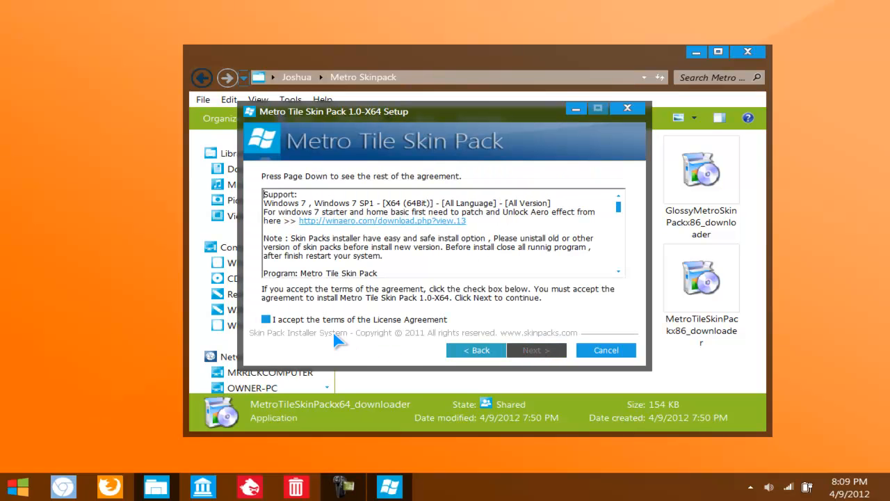
{"action": "left_click", "coordinate": [265, 318]}
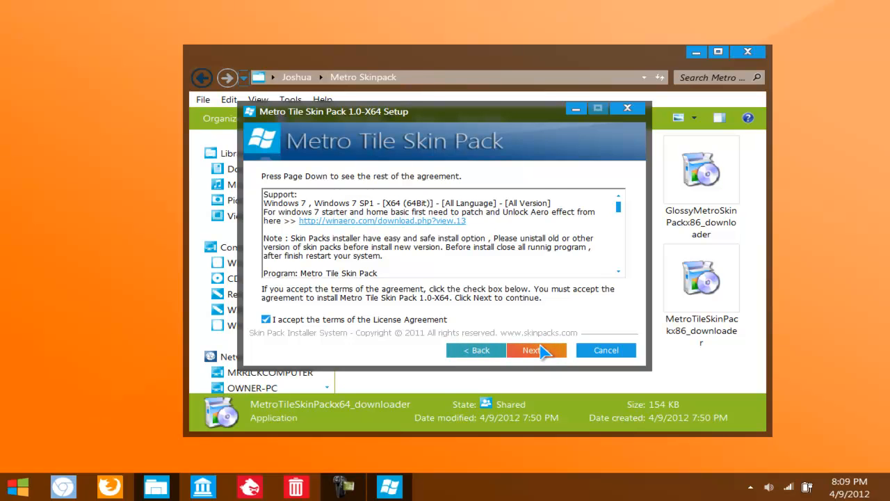
{"action": "left_click", "coordinate": [532, 350]}
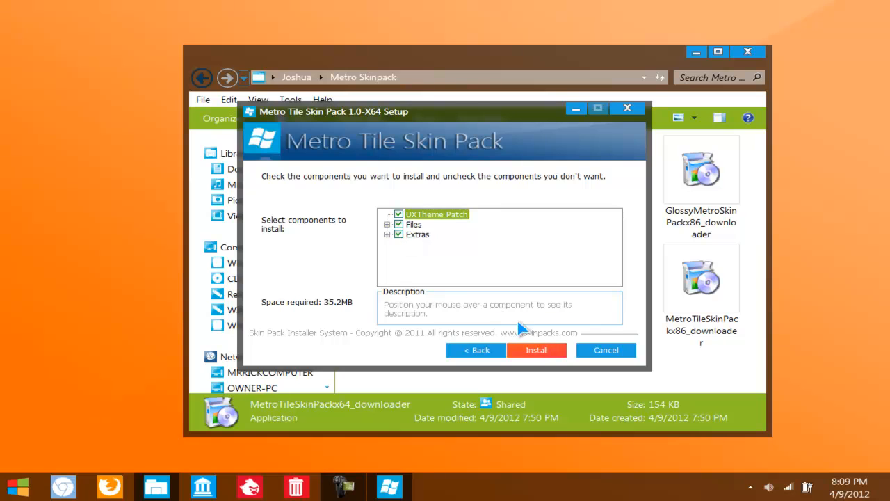
{"action": "mouse_move", "coordinate": [536, 350]}
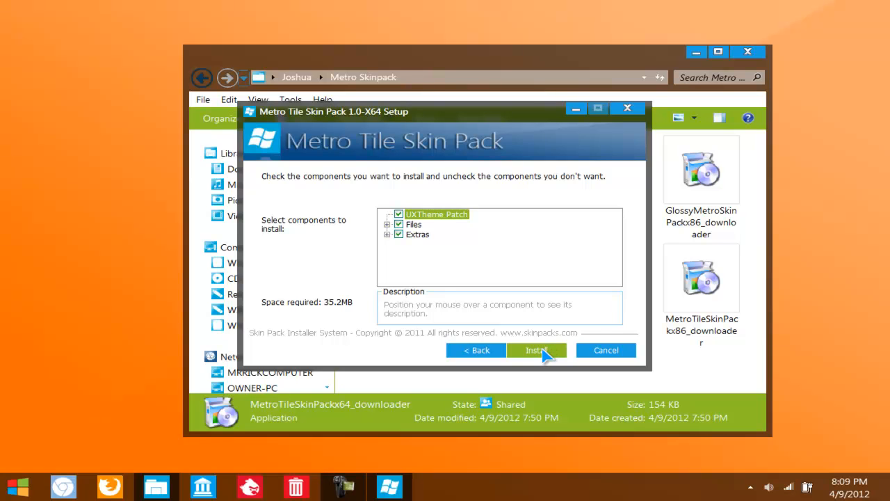
{"action": "left_click", "coordinate": [535, 351]}
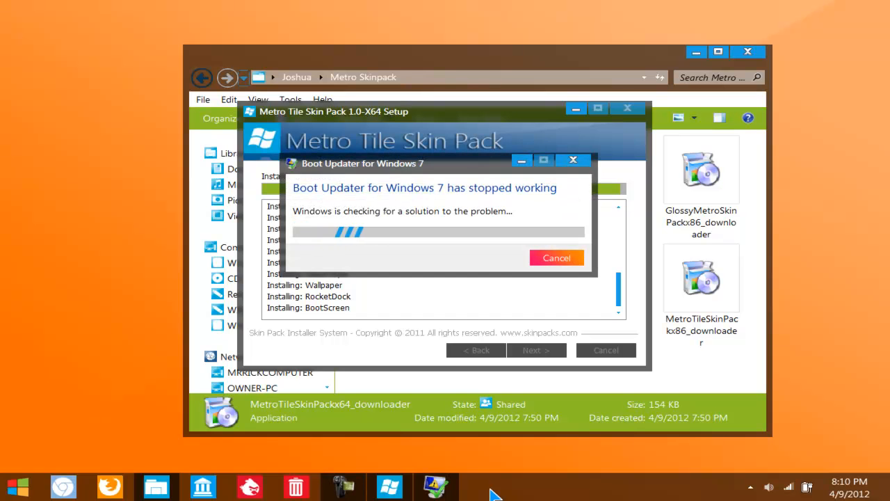
{"action": "mouse_move", "coordinate": [551, 356]}
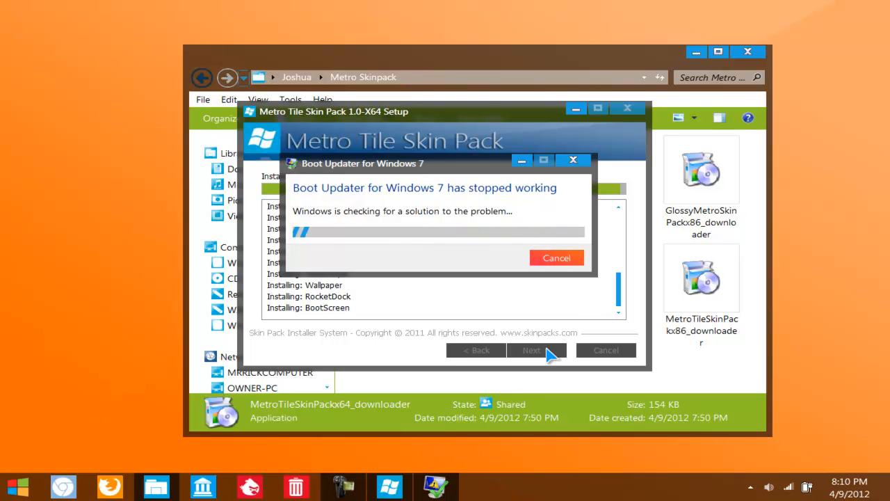
{"action": "mouse_move", "coordinate": [576, 297]}
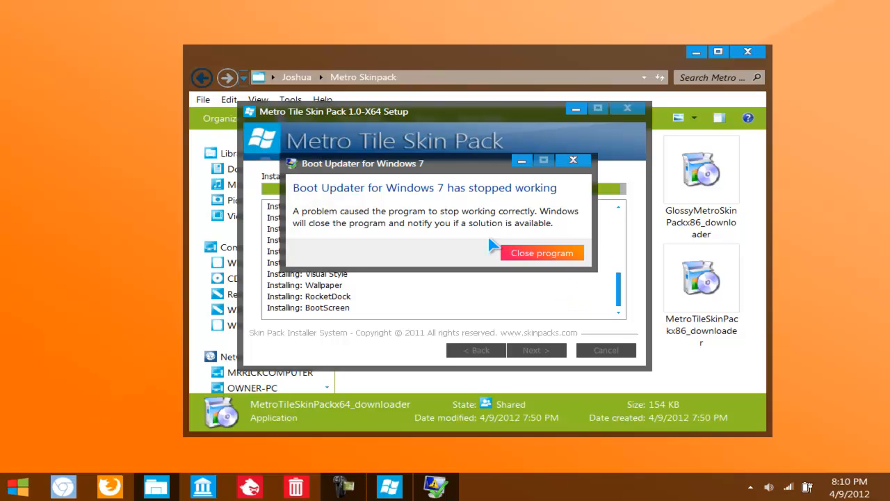
{"action": "mouse_move", "coordinate": [445, 240]}
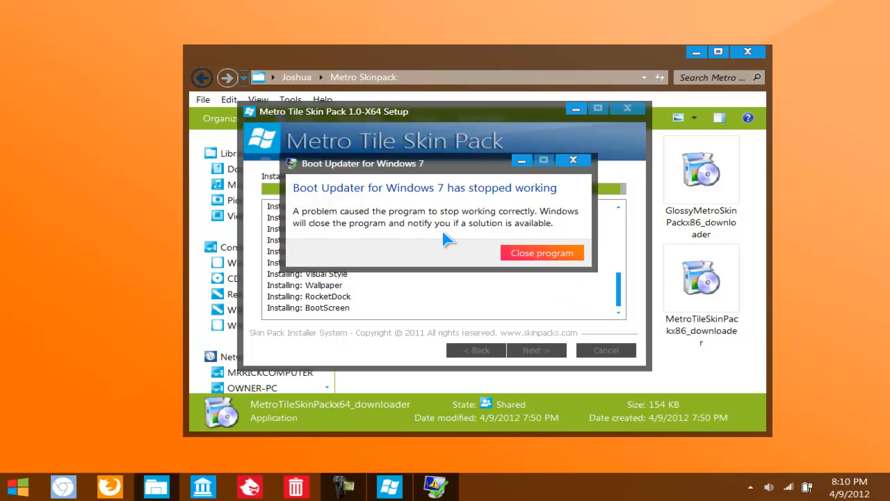
{"action": "mouse_move", "coordinate": [527, 253]}
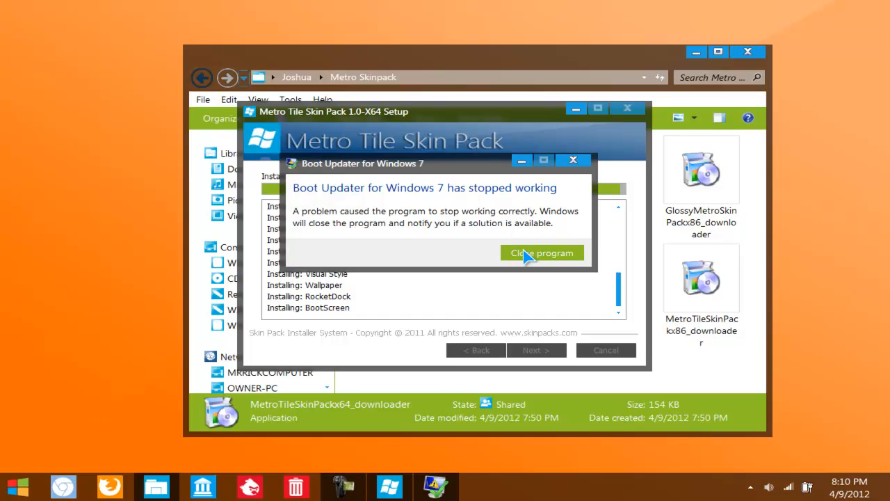
Step: Dismiss the Boot Updater crash report so the installation can reach Completed
{"action": "left_click", "coordinate": [542, 253]}
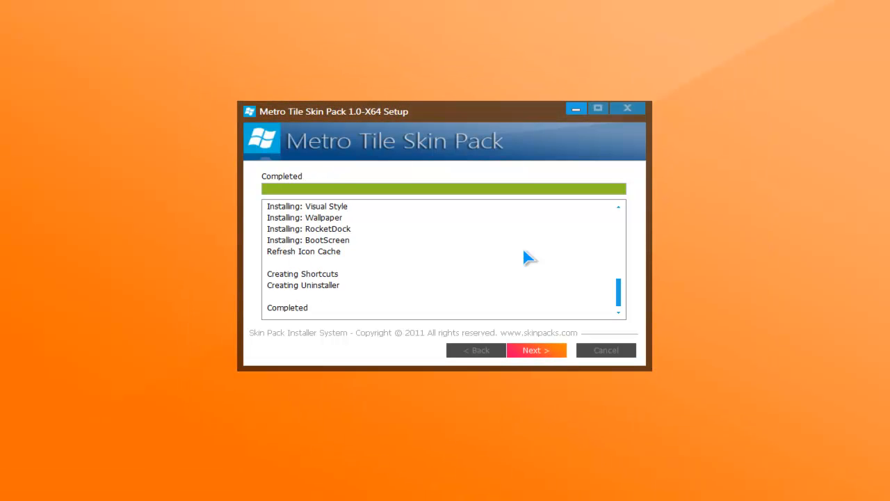
{"action": "mouse_move", "coordinate": [535, 351]}
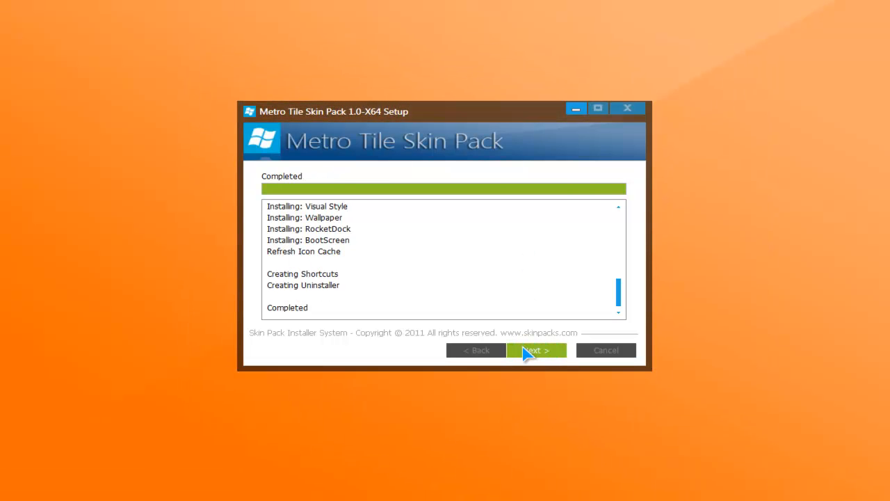
Step: Finish the setup wizard with 'I want to manually reboot later' selected
{"action": "left_click", "coordinate": [535, 350]}
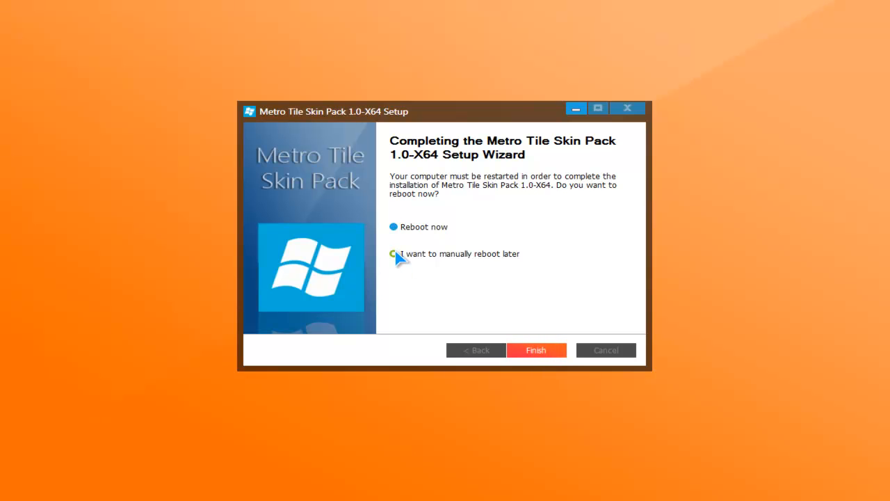
{"action": "left_click", "coordinate": [537, 350]}
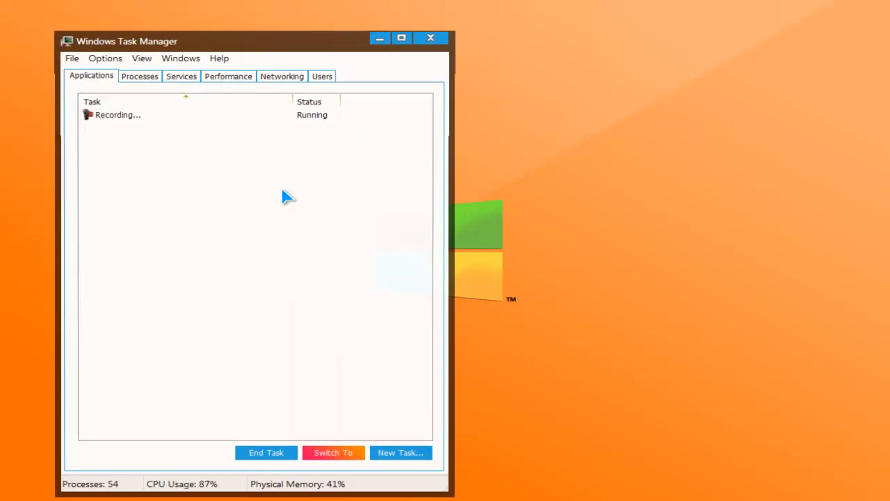
Step: Run explorer.exe as a new task from Task Manager to restore the taskbar, then close Task Manager
{"action": "left_click", "coordinate": [71, 58]}
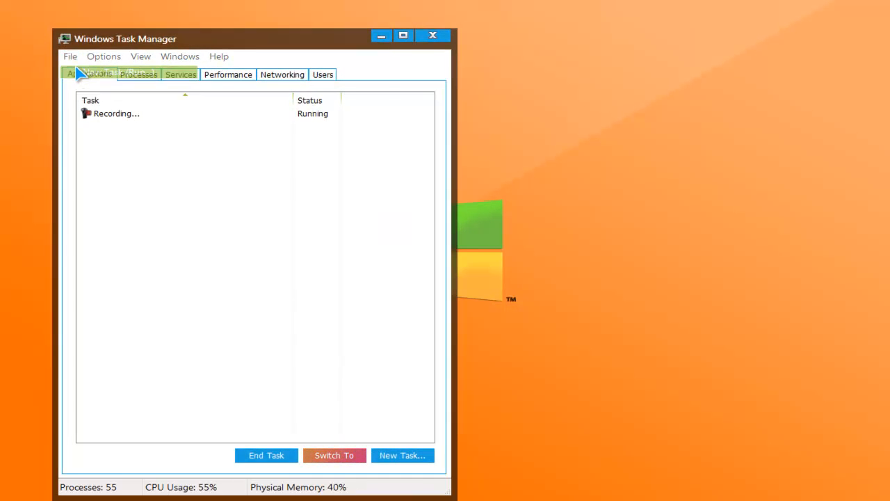
{"action": "left_click", "coordinate": [401, 455]}
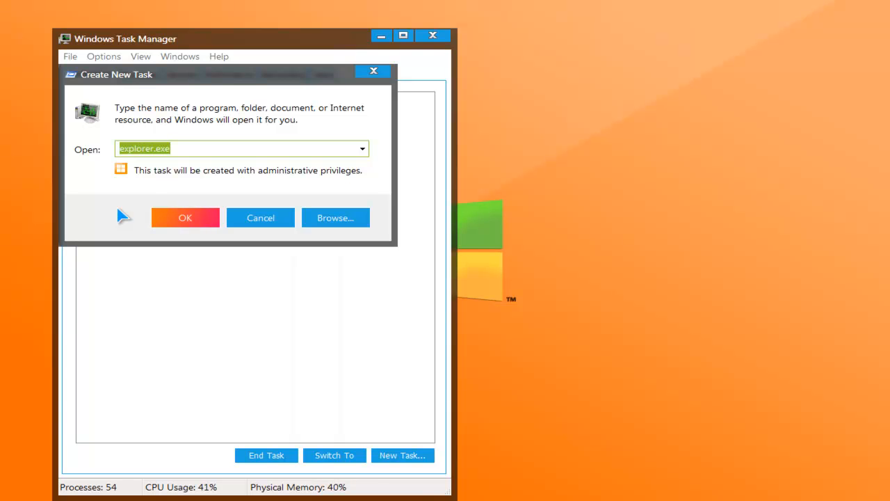
{"action": "mouse_move", "coordinate": [185, 217]}
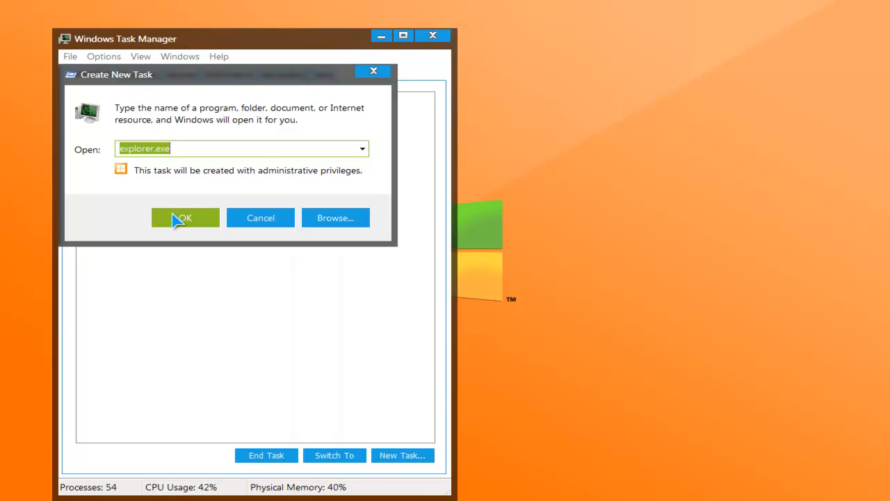
{"action": "left_click", "coordinate": [185, 217]}
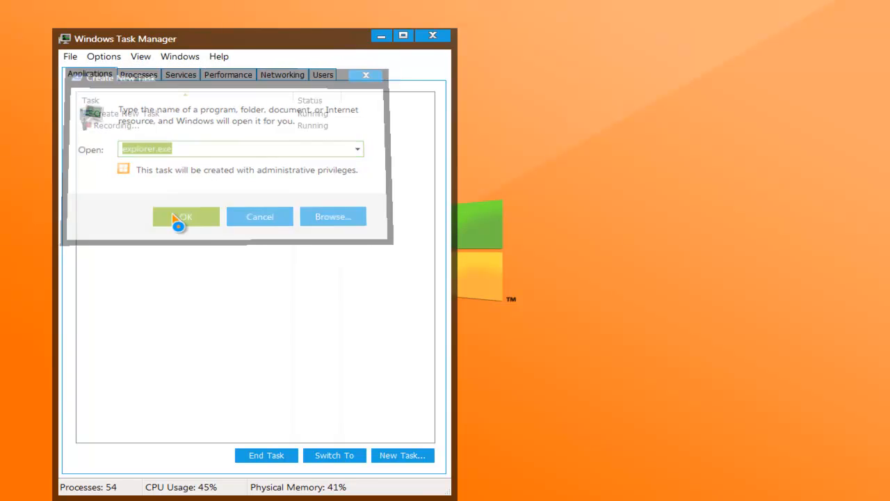
{"action": "left_click", "coordinate": [186, 217]}
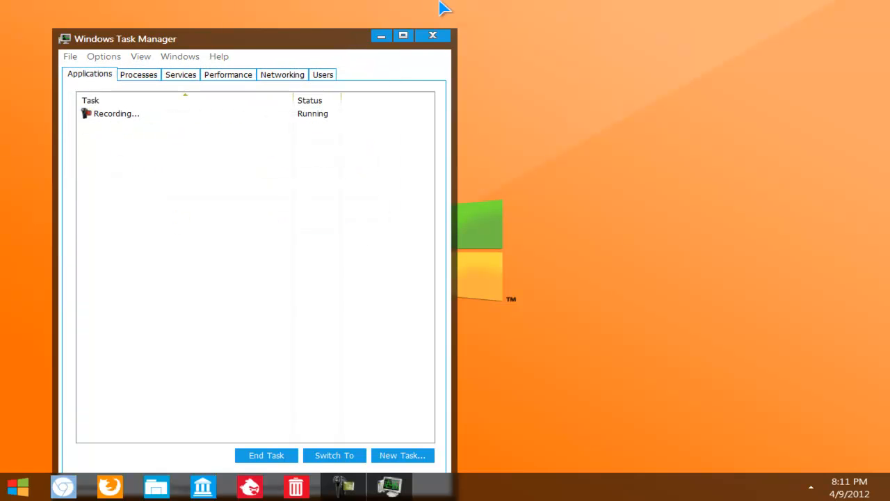
{"action": "left_click", "coordinate": [431, 36]}
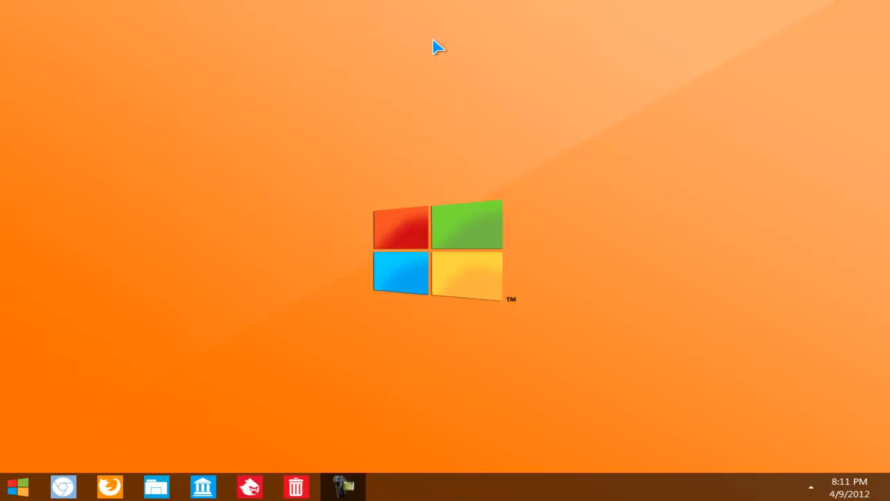
{"action": "mouse_move", "coordinate": [428, 253]}
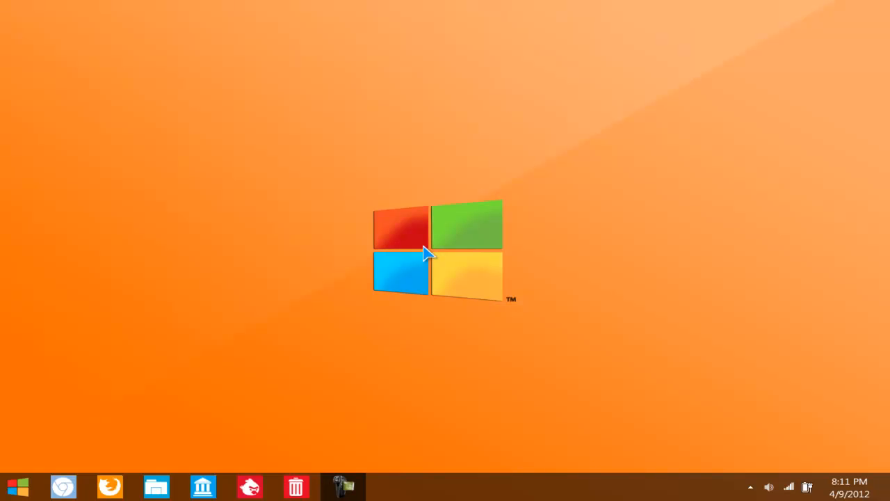
Step: Open Personalize from the desktop's right-click menu
{"action": "right_click", "coordinate": [425, 253]}
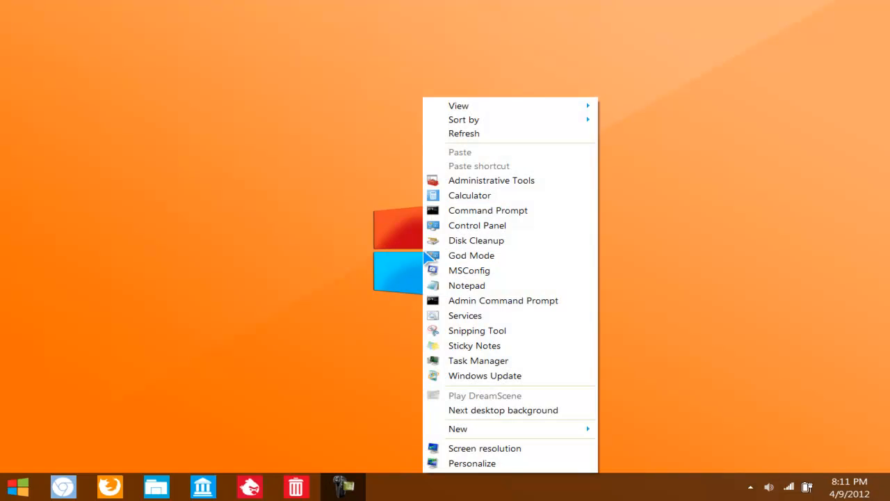
{"action": "left_click", "coordinate": [471, 461]}
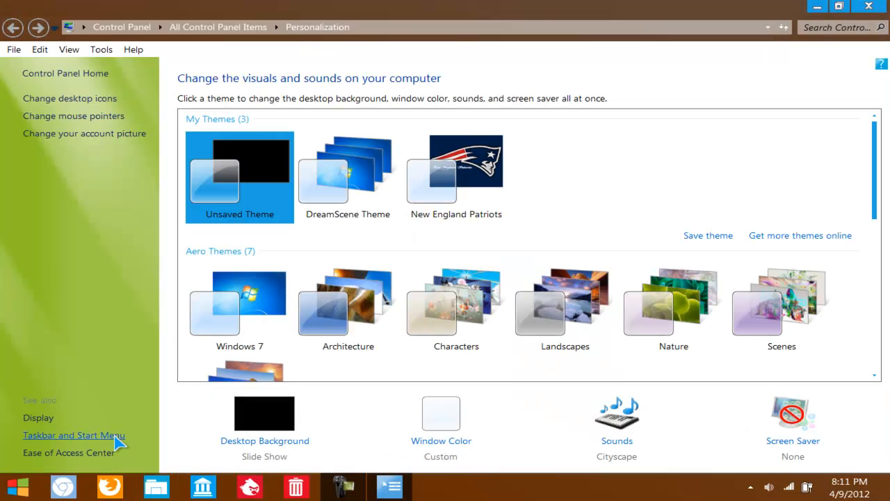
{"action": "left_click", "coordinate": [155, 485]}
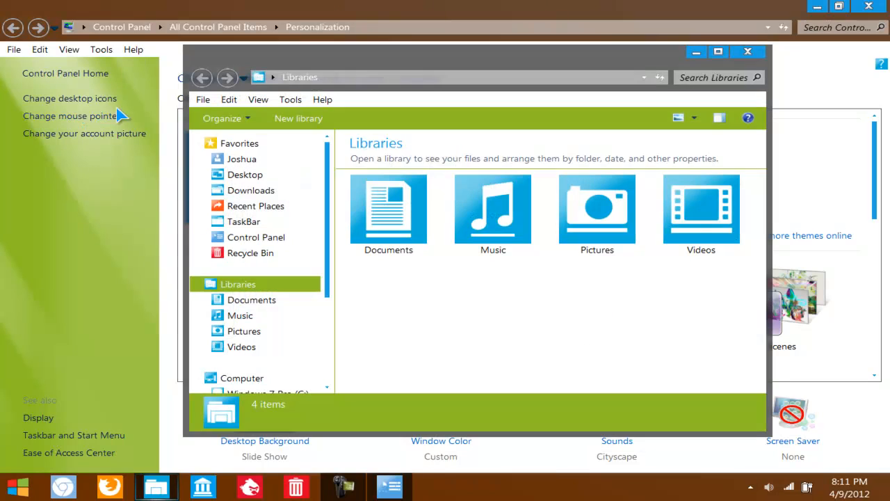
{"action": "left_click", "coordinate": [242, 159]}
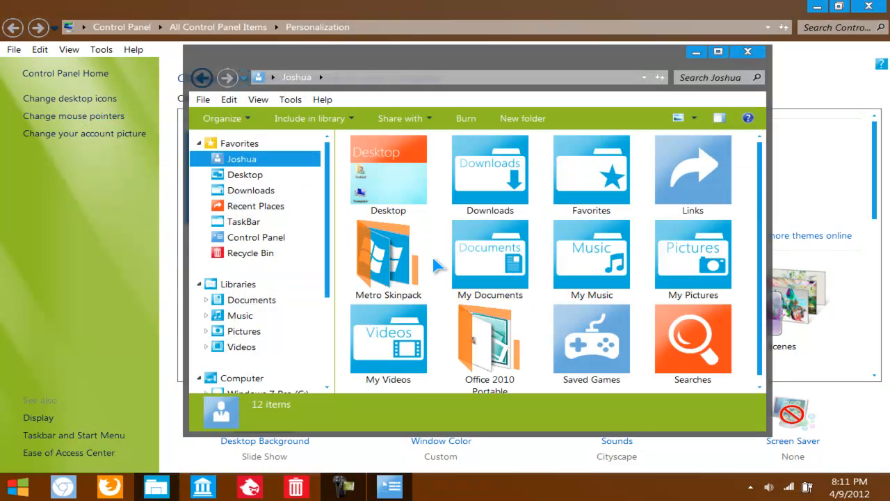
{"action": "double_click", "coordinate": [386, 257]}
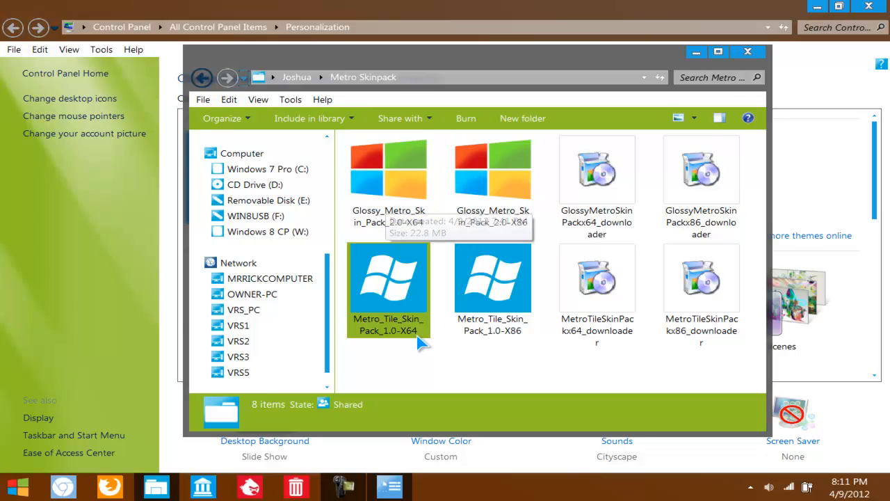
{"action": "left_click", "coordinate": [748, 51]}
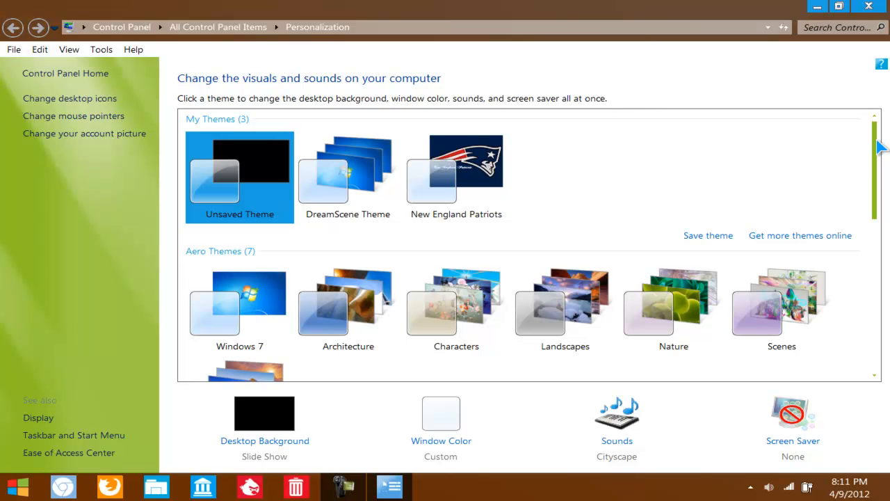
Step: Under Installed Themes, briefly try Static 2.0 Metro, then apply the metro theme with its orange background
{"action": "scroll", "scroll_direction": "down", "scroll_amount": 3}
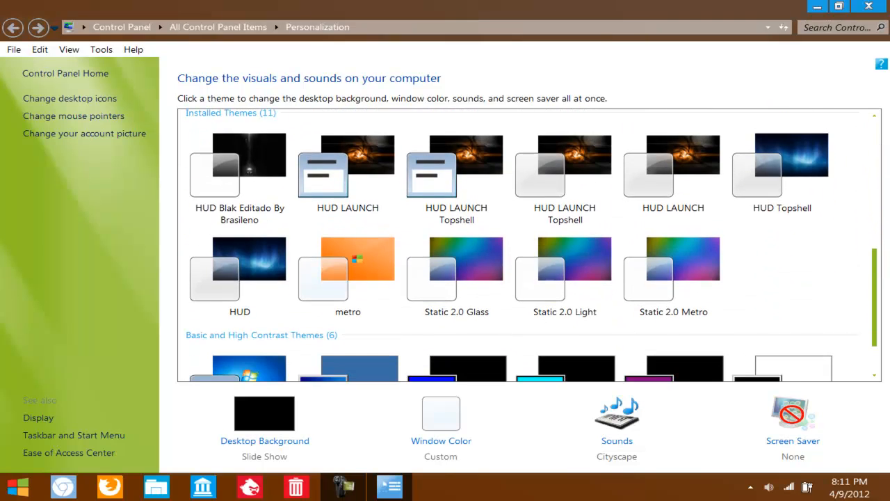
{"action": "left_click", "coordinate": [348, 259]}
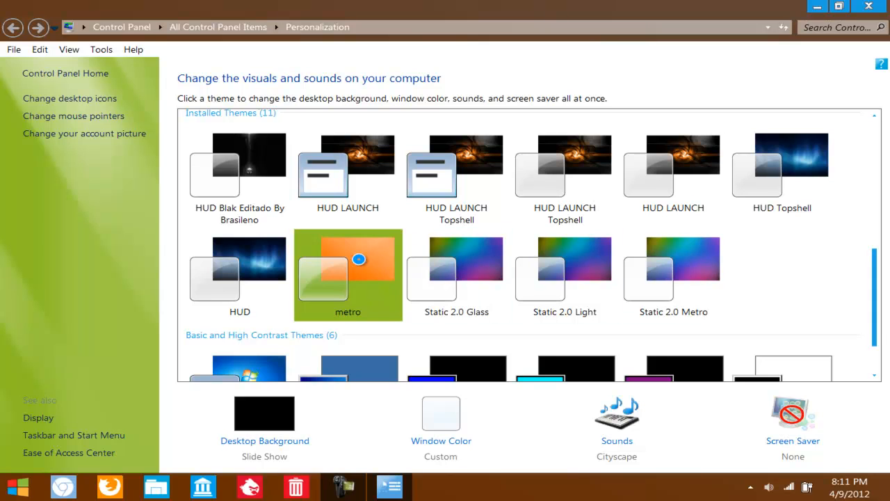
{"action": "left_click", "coordinate": [348, 271]}
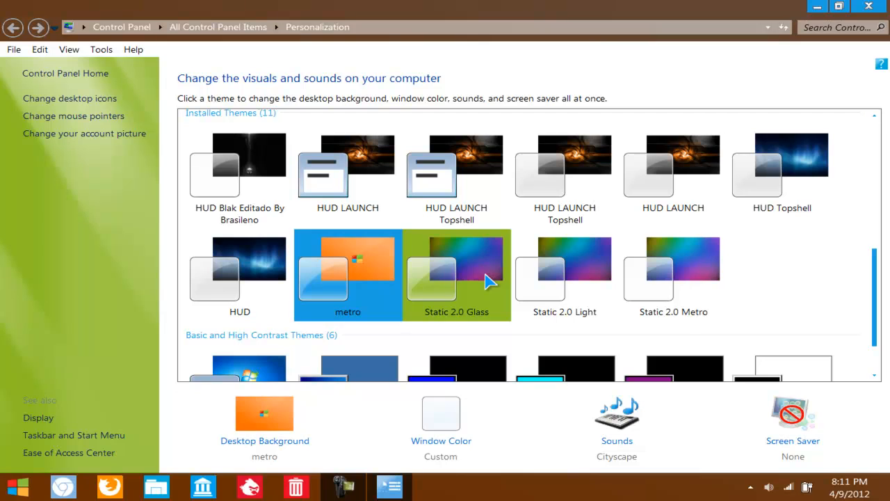
{"action": "left_click", "coordinate": [673, 267]}
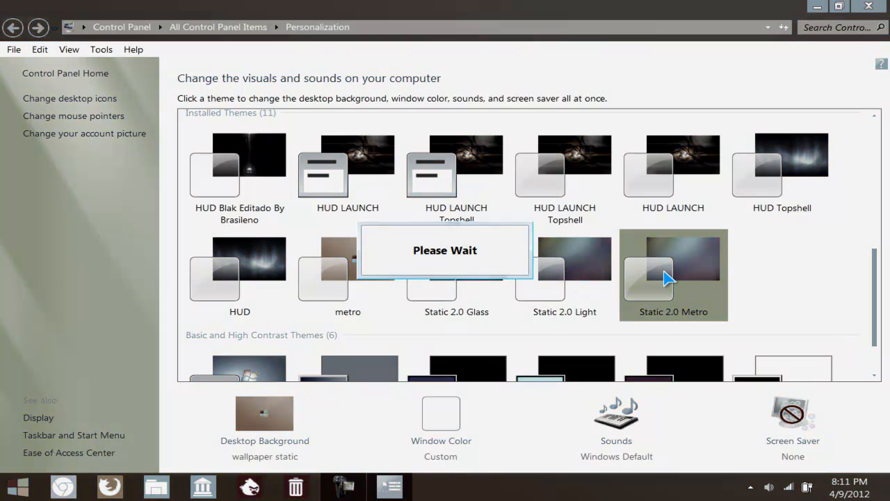
{"action": "left_click", "coordinate": [673, 271]}
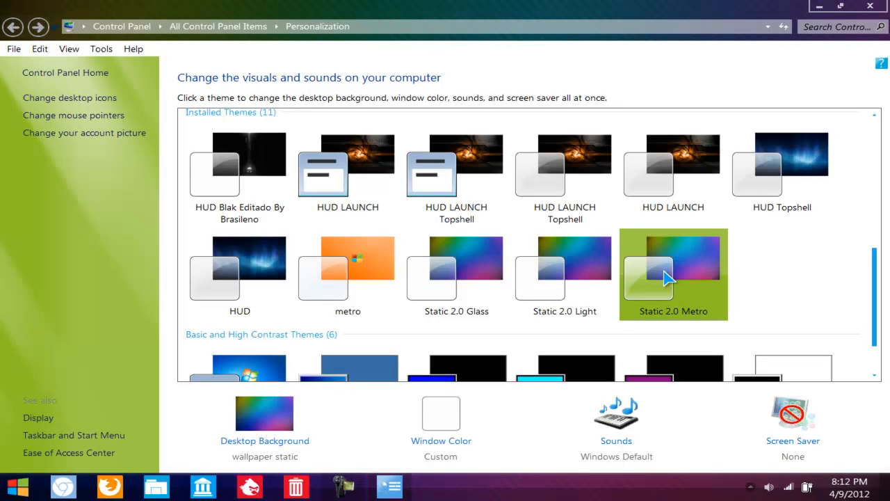
{"action": "left_click", "coordinate": [323, 257]}
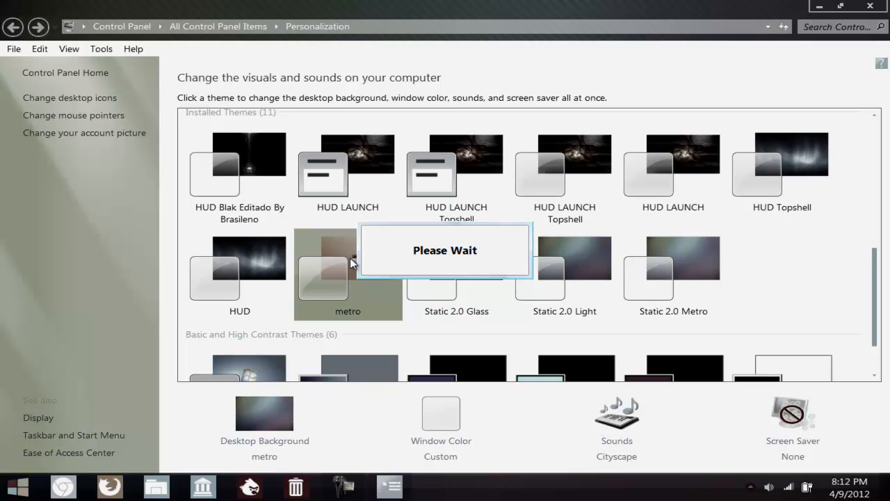
{"action": "left_click", "coordinate": [348, 271]}
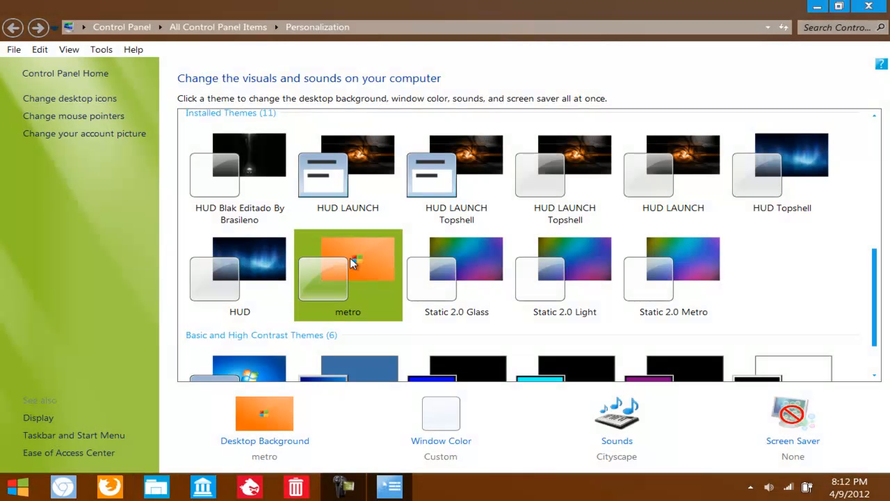
{"action": "left_click", "coordinate": [347, 271]}
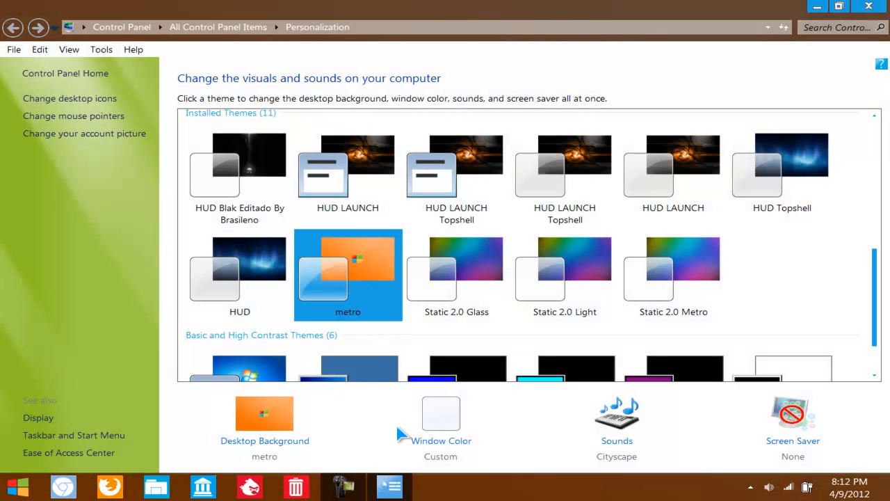
Step: In Window Color, raise Color intensity to maximum and show the color mixer's hue, saturation and brightness
{"action": "left_click", "coordinate": [441, 415]}
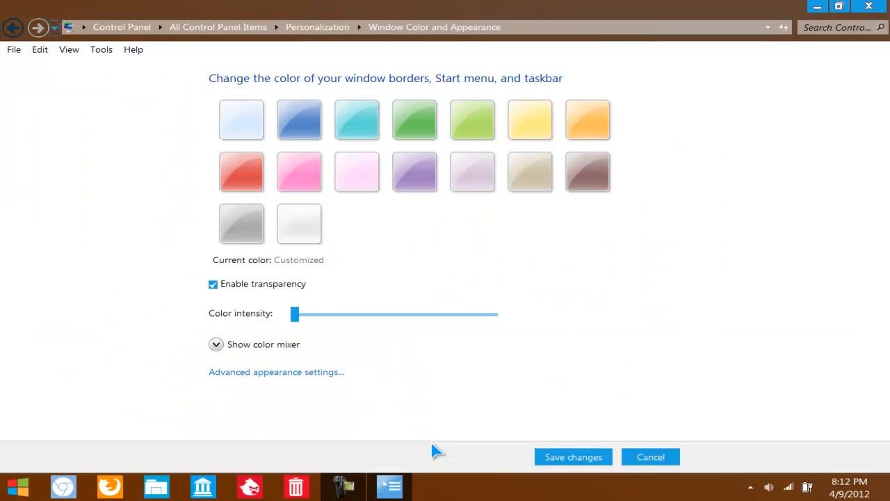
{"action": "mouse_move", "coordinate": [471, 120]}
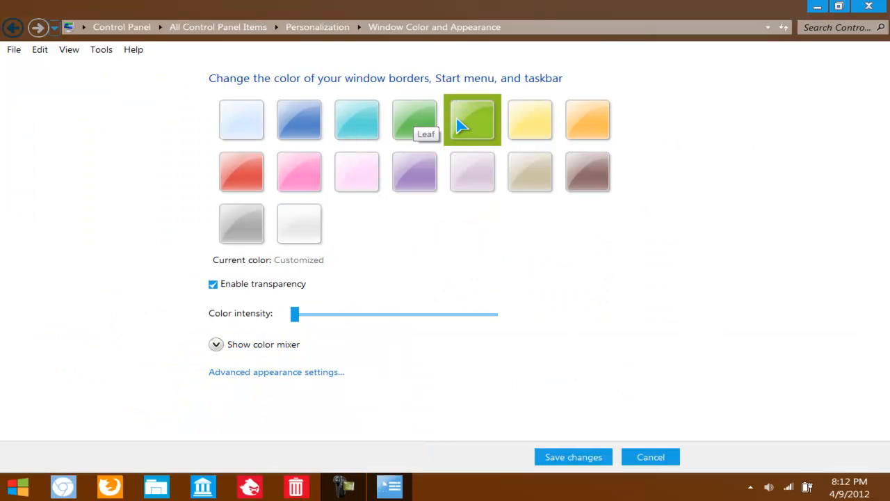
{"action": "left_click", "coordinate": [587, 119]}
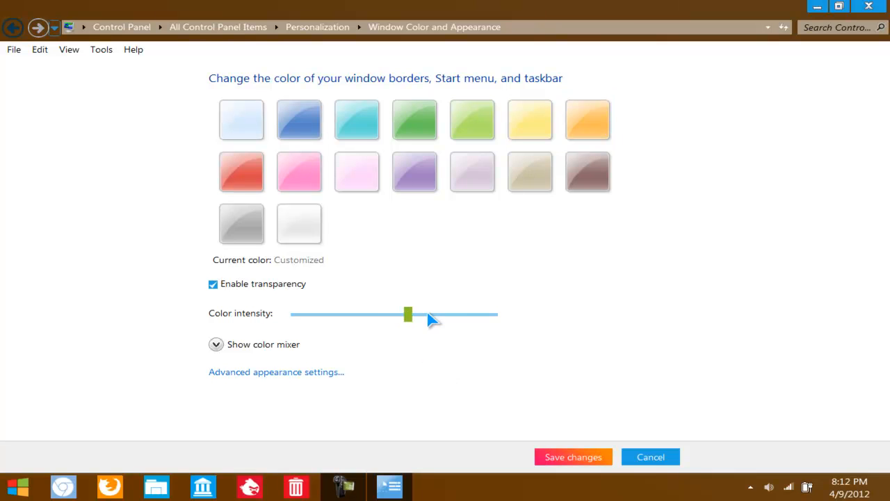
{"action": "left_click_drag", "start_coordinate": [408, 315], "coordinate": [493, 314]}
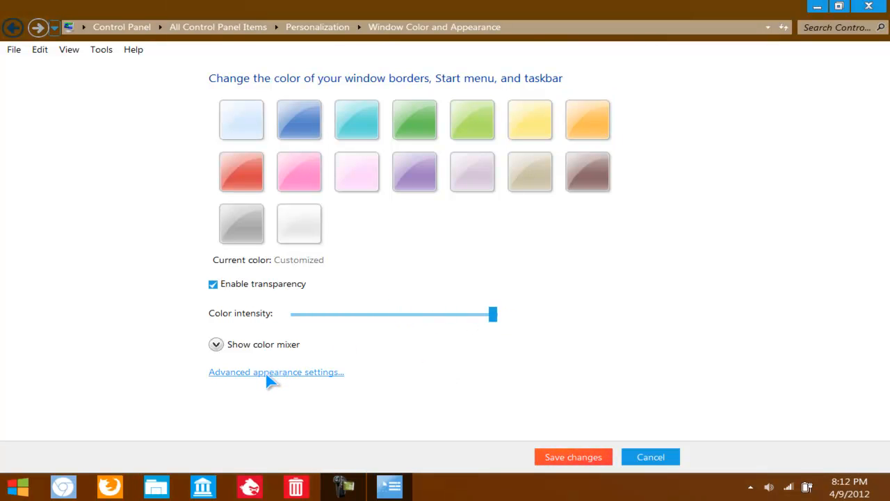
{"action": "left_click", "coordinate": [276, 371]}
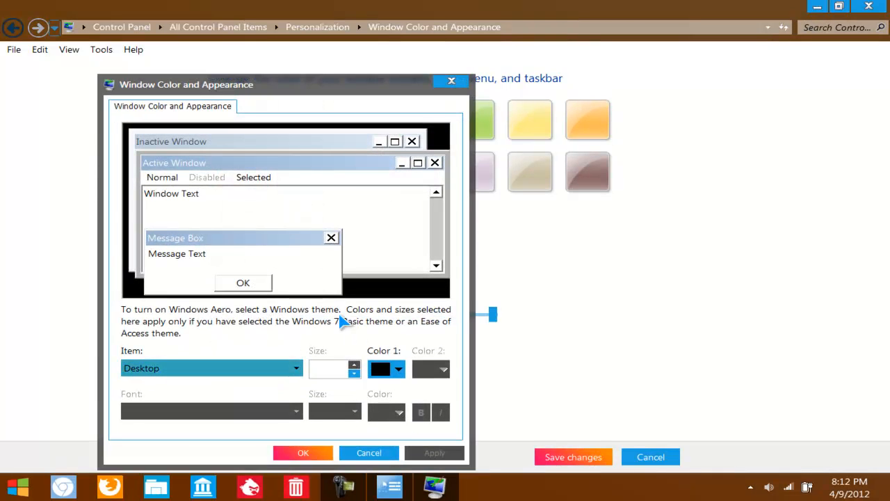
{"action": "left_click", "coordinate": [368, 453]}
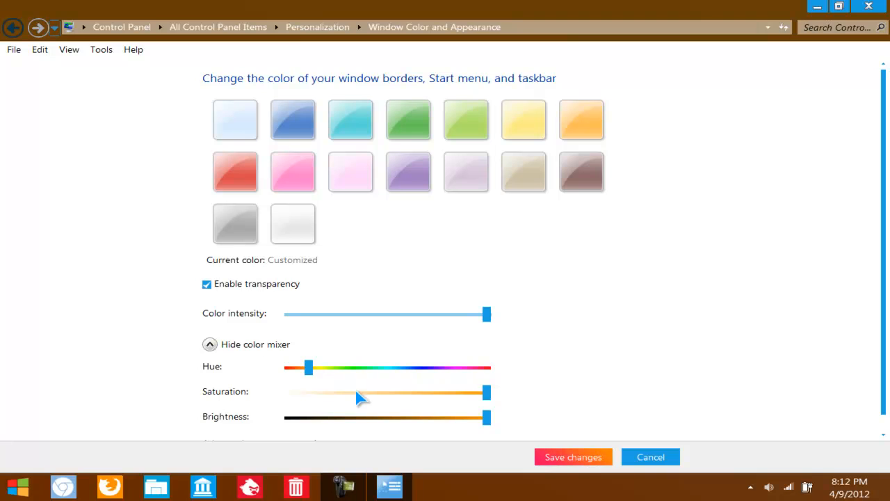
{"action": "mouse_move", "coordinate": [425, 420]}
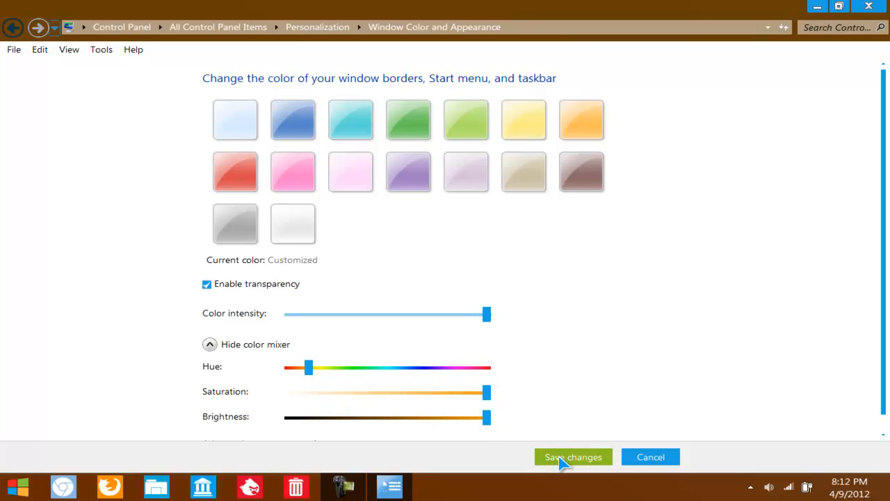
Step: Save the orange window colour and close the Personalization window
{"action": "left_click", "coordinate": [573, 456]}
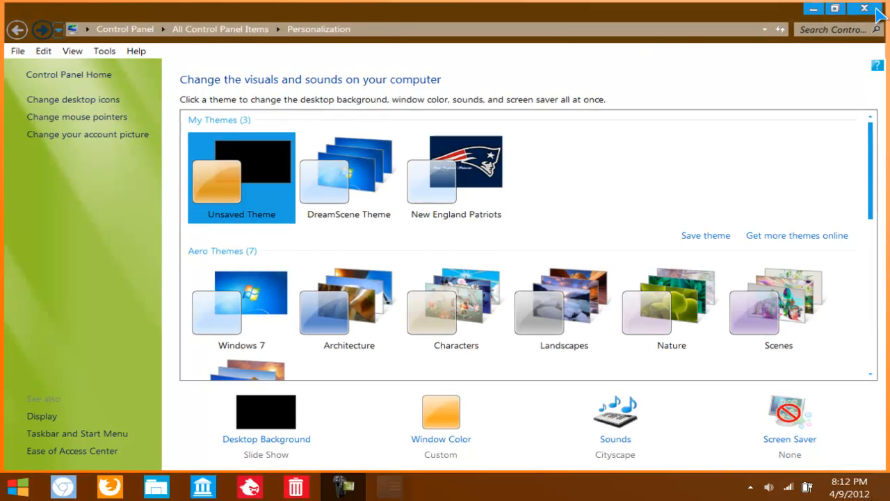
{"action": "left_click", "coordinate": [862, 9]}
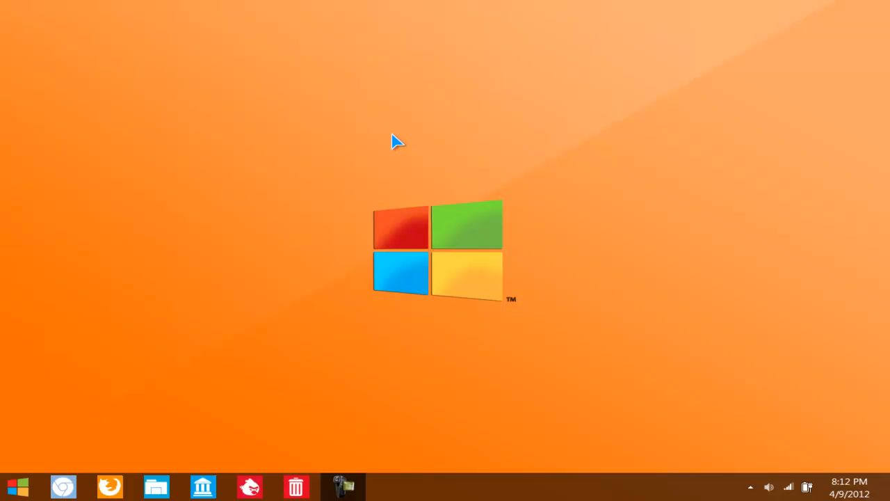